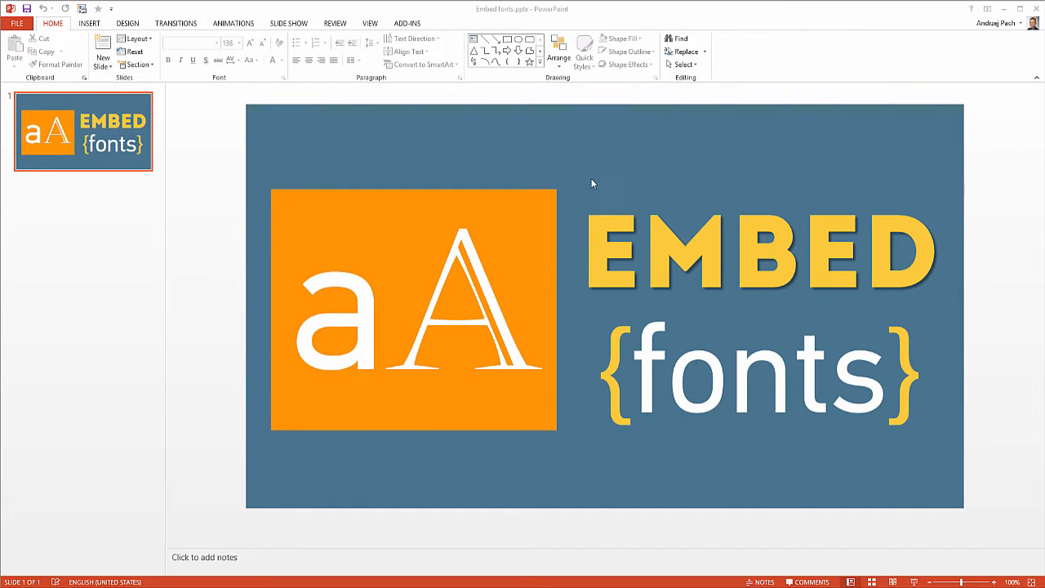
{"action": "mouse_move", "coordinate": [741, 305]}
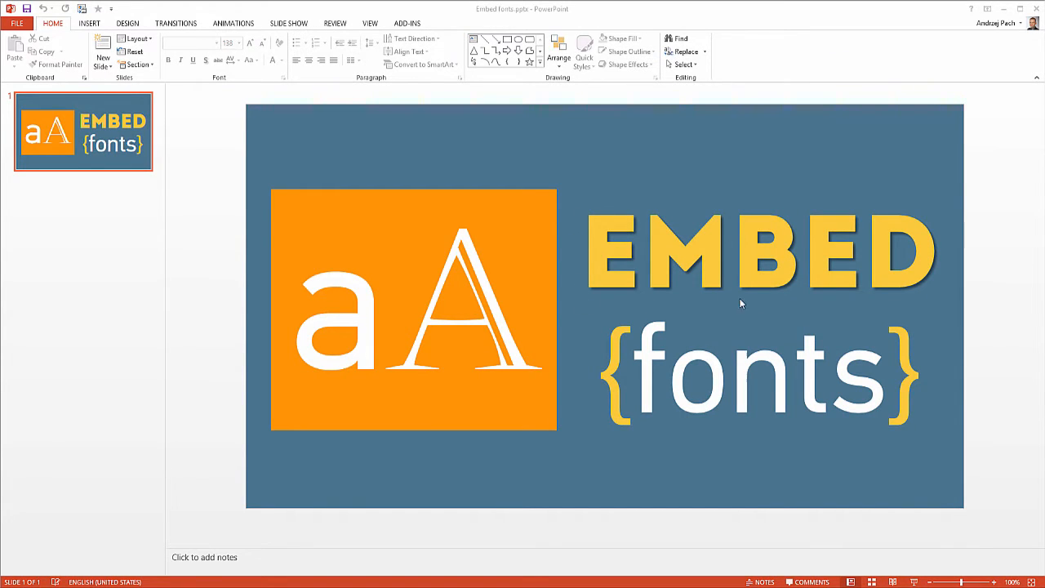
{"action": "mouse_move", "coordinate": [568, 318]}
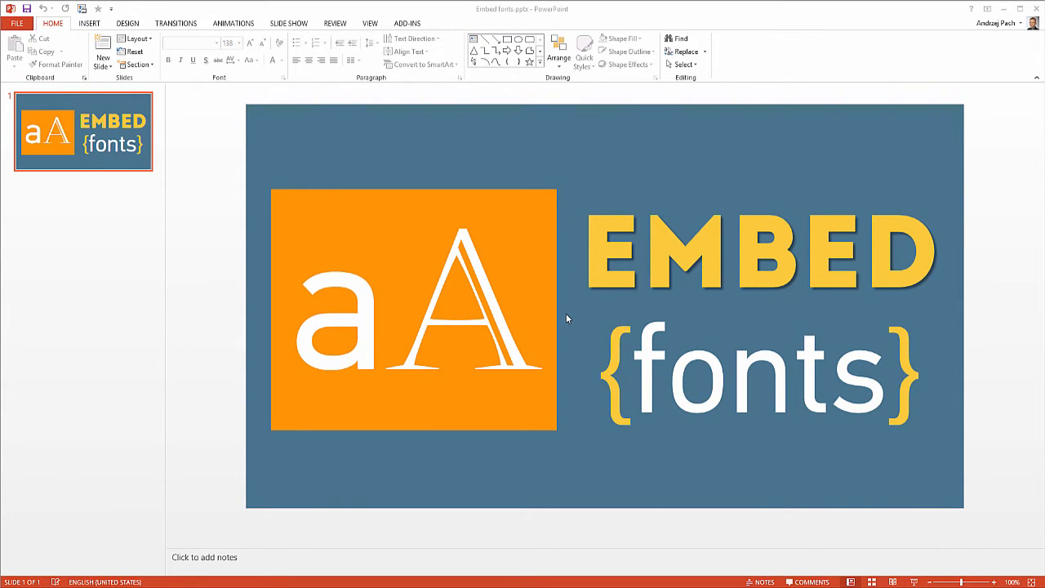
{"action": "mouse_move", "coordinate": [800, 323]}
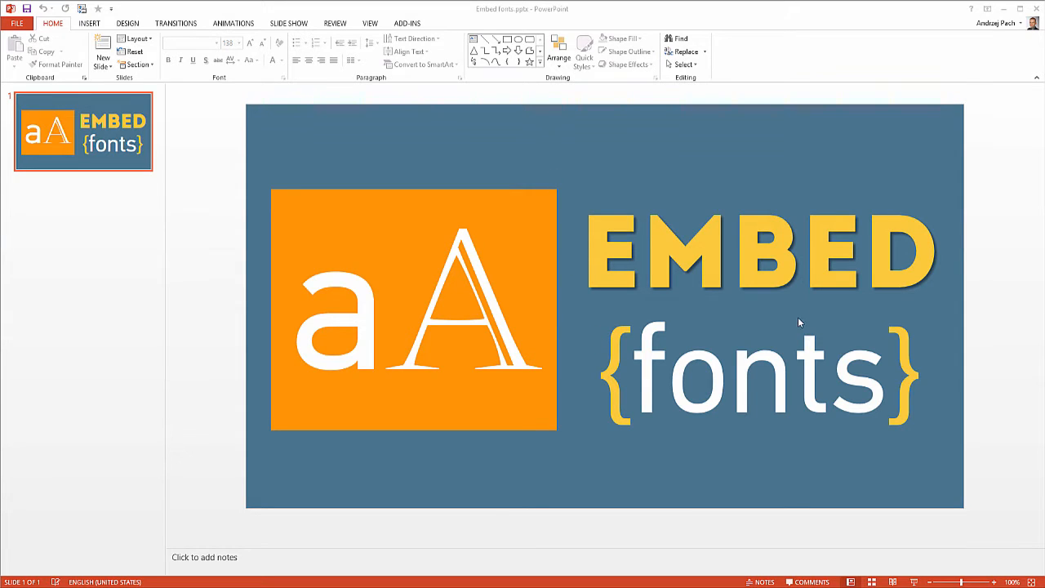
{"action": "mouse_move", "coordinate": [258, 165]}
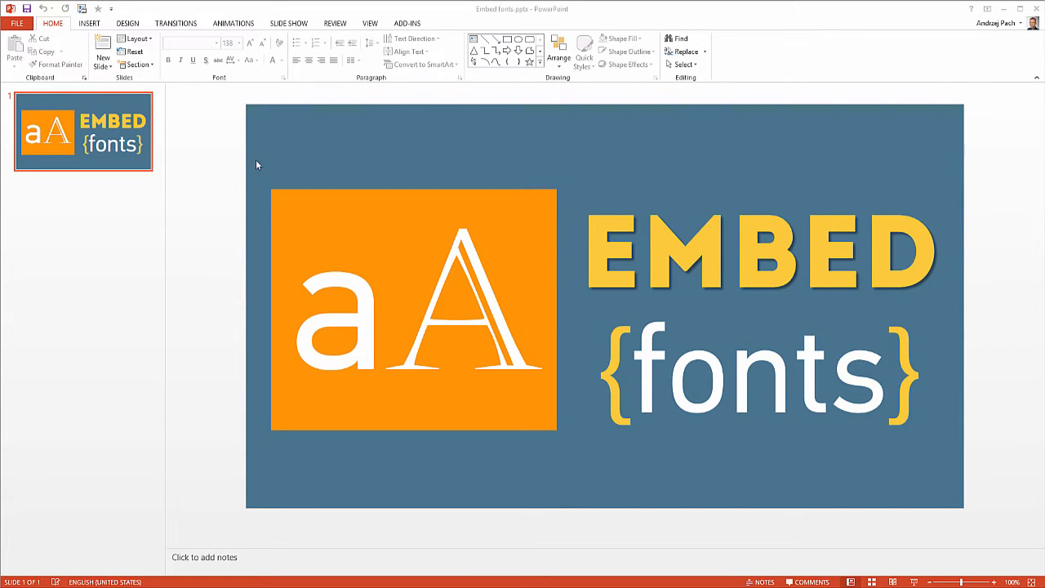
{"action": "mouse_move", "coordinate": [190, 129]}
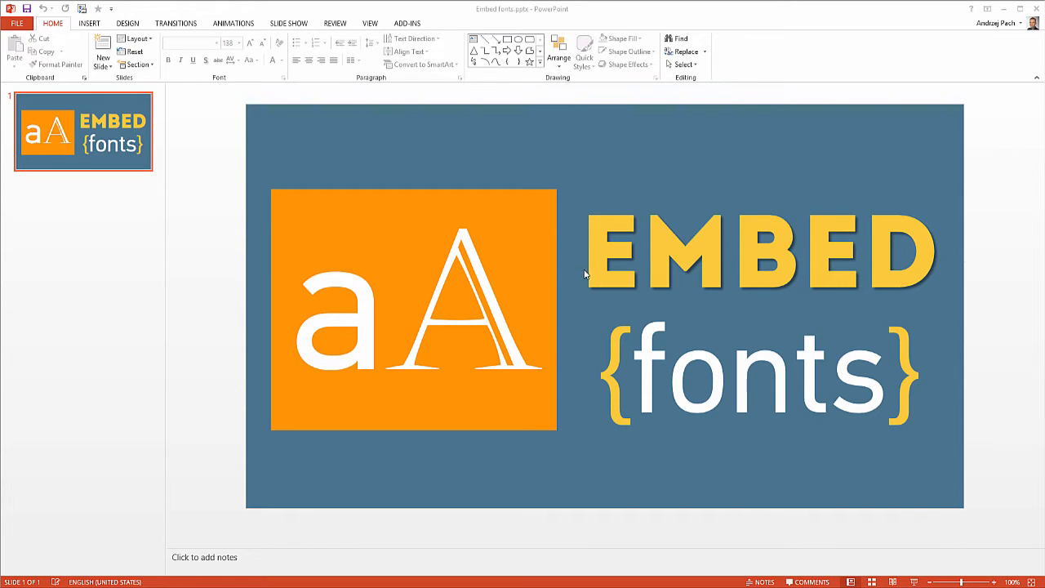
{"action": "mouse_move", "coordinate": [273, 171]}
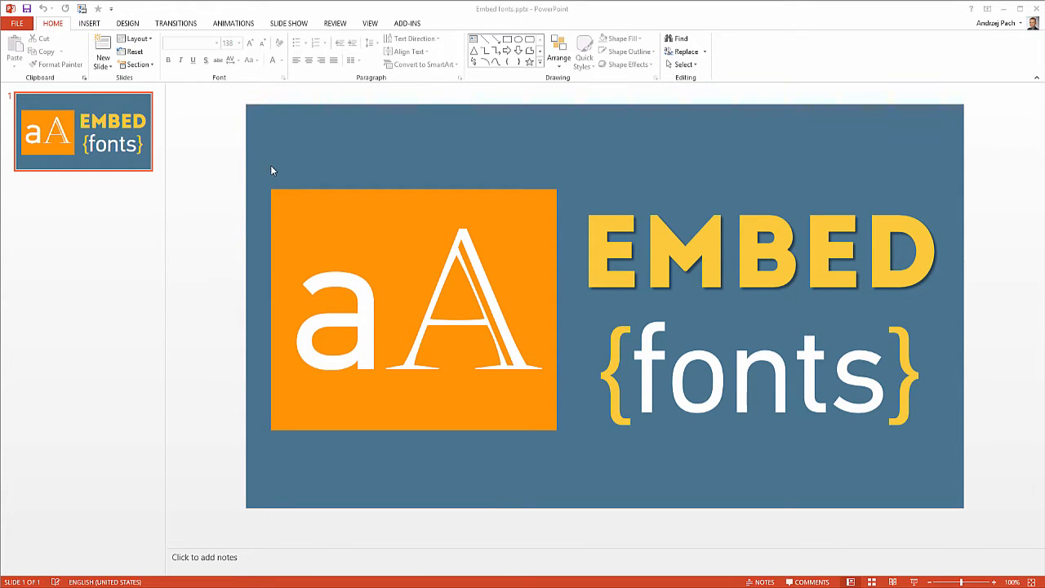
{"action": "mouse_move", "coordinate": [107, 114]}
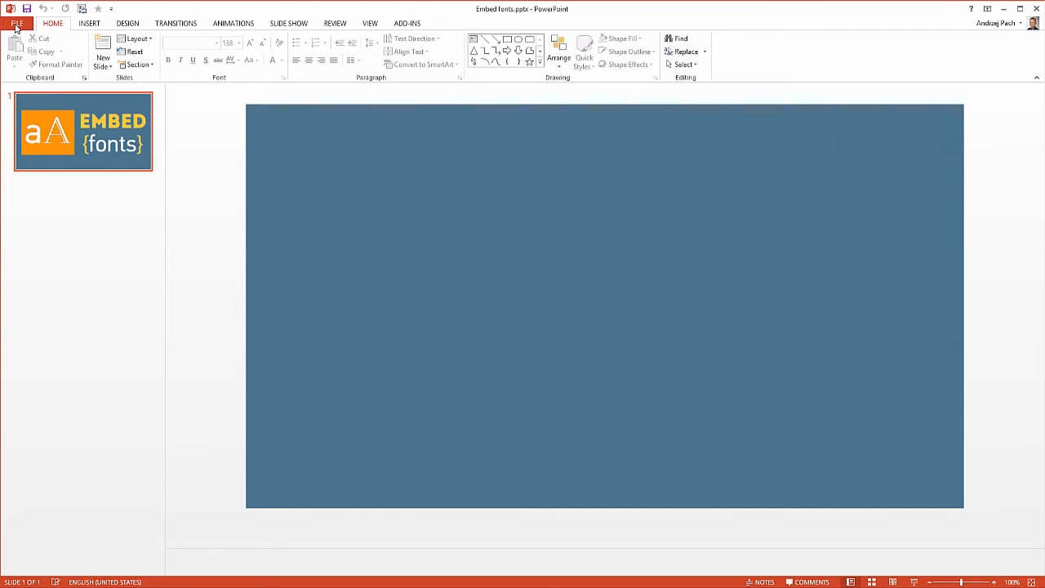
- Reach PowerPoint Options from the File backstage of the Embed fonts presentation
{"action": "left_click", "coordinate": [13, 15]}
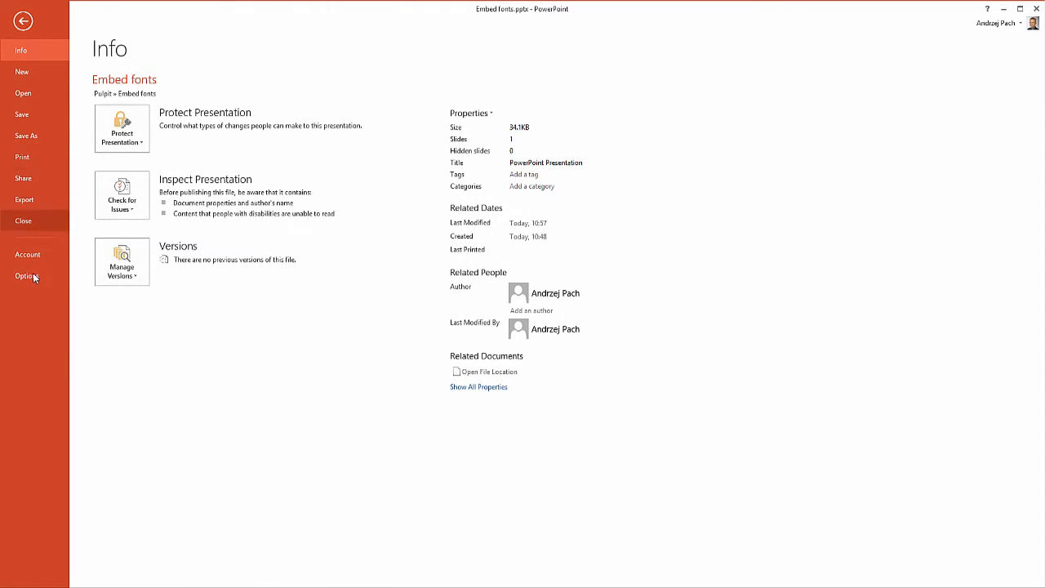
{"action": "left_click", "coordinate": [28, 276]}
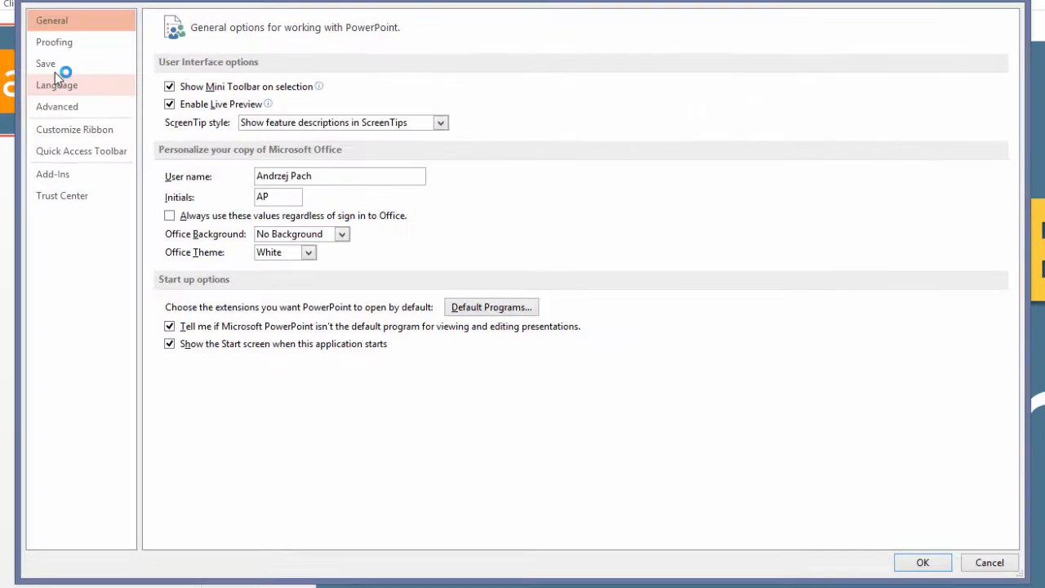
- In Save settings, enable 'Embed fonts in the file' with 'Embed all characters'
{"action": "left_click", "coordinate": [46, 62]}
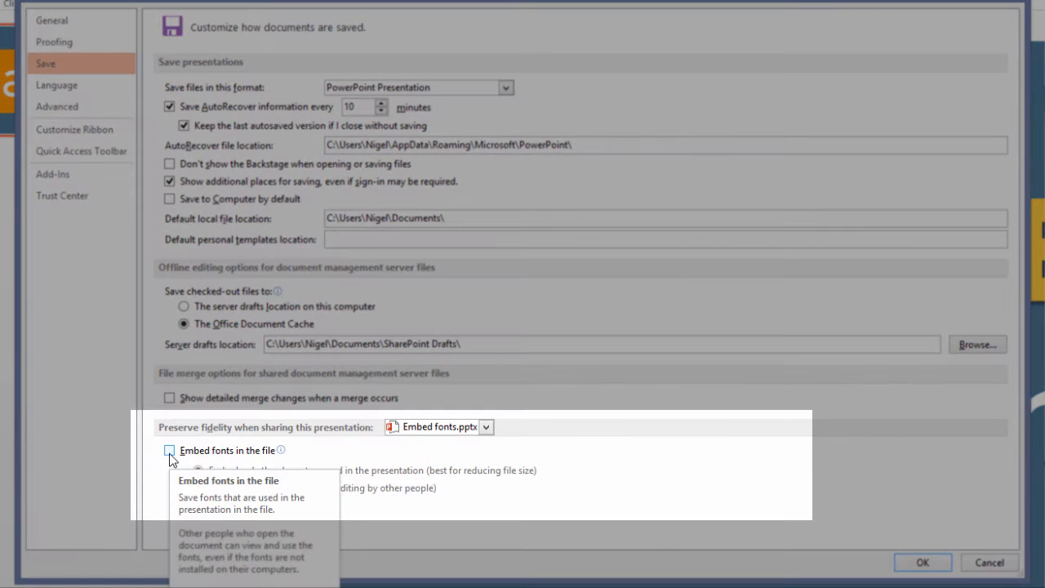
{"action": "mouse_move", "coordinate": [163, 465]}
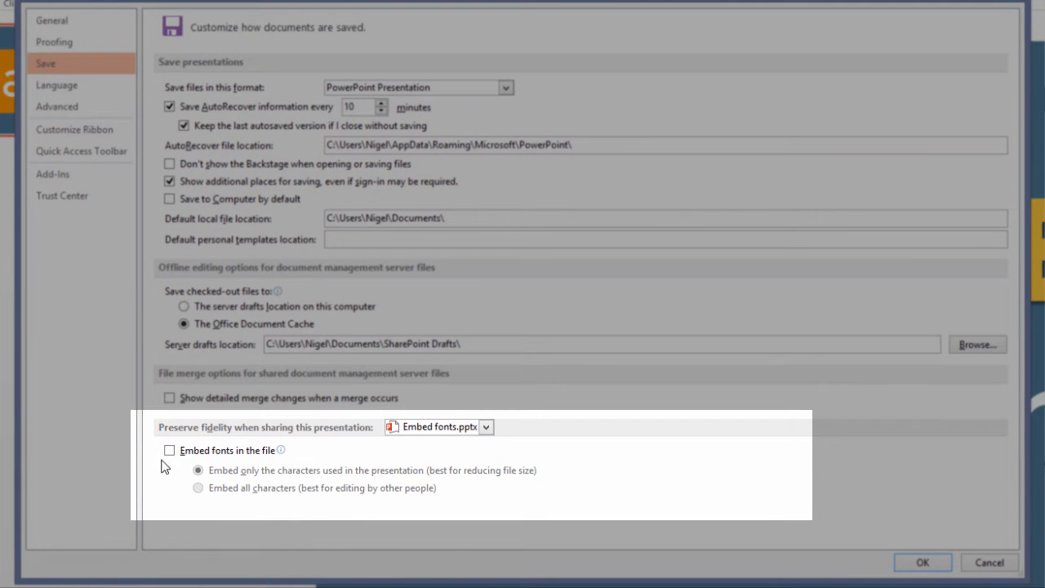
{"action": "left_click", "coordinate": [167, 451]}
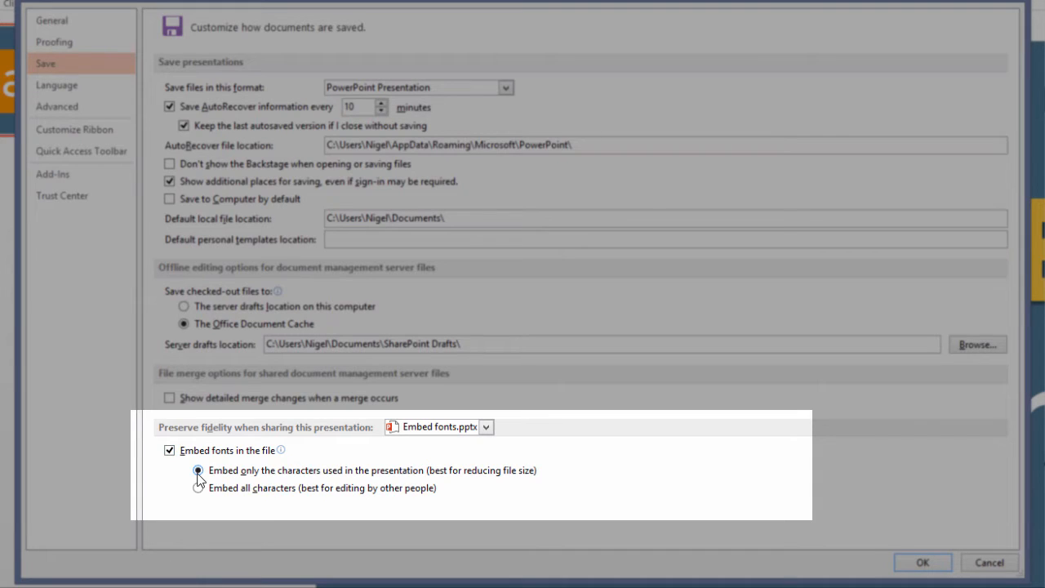
{"action": "left_click", "coordinate": [196, 470]}
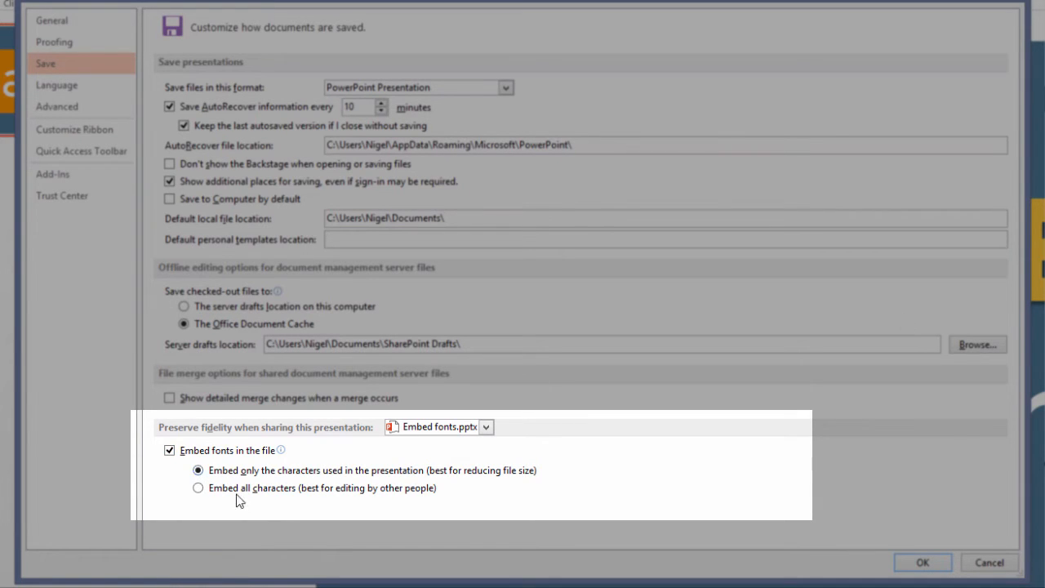
{"action": "left_click", "coordinate": [196, 488]}
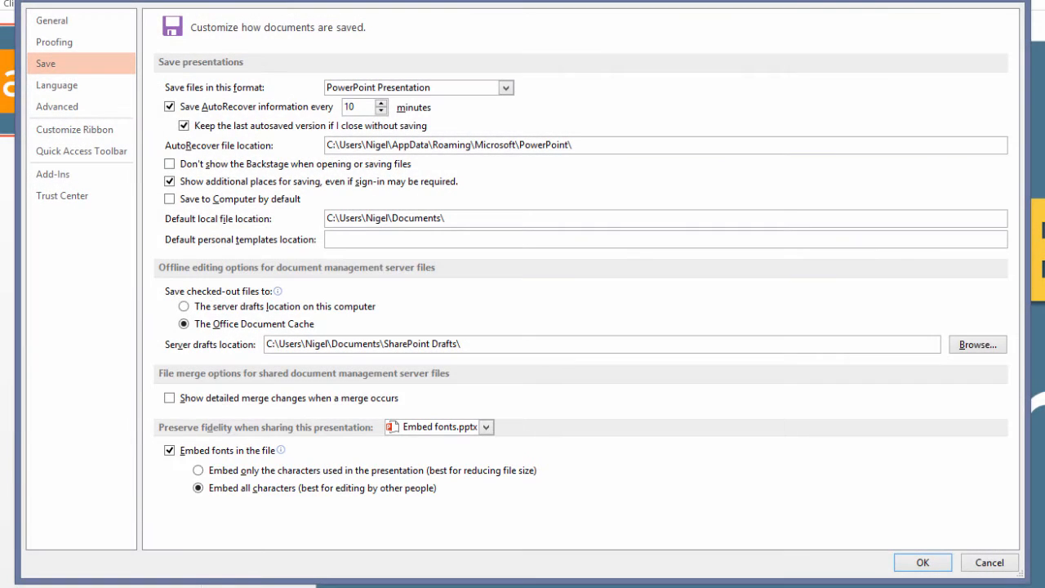
{"action": "mouse_move", "coordinate": [571, 509]}
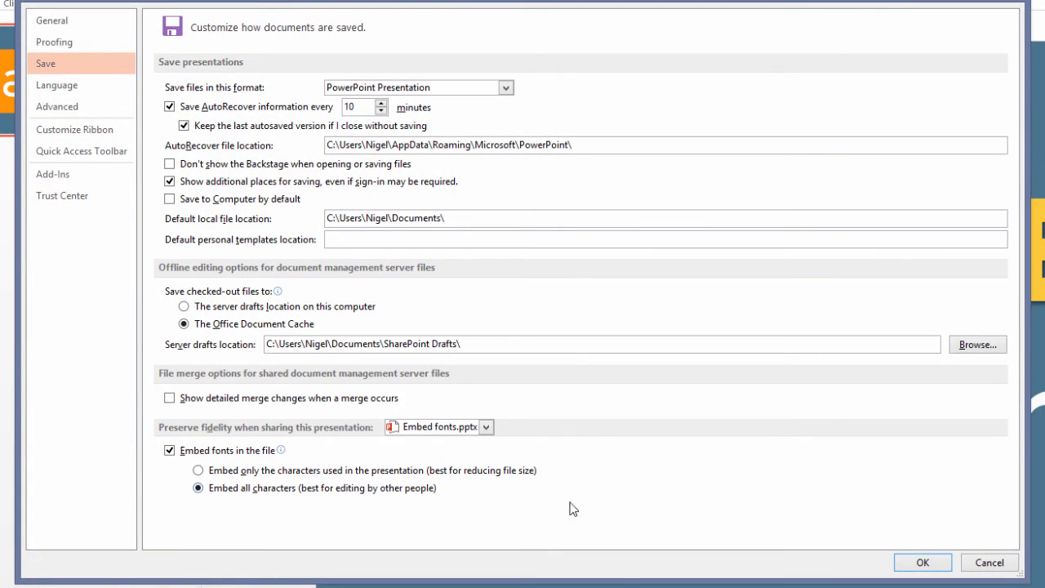
- Confirm the options with OK and save Embed fonts.pptx so the fonts get embedded
{"action": "left_click", "coordinate": [924, 562]}
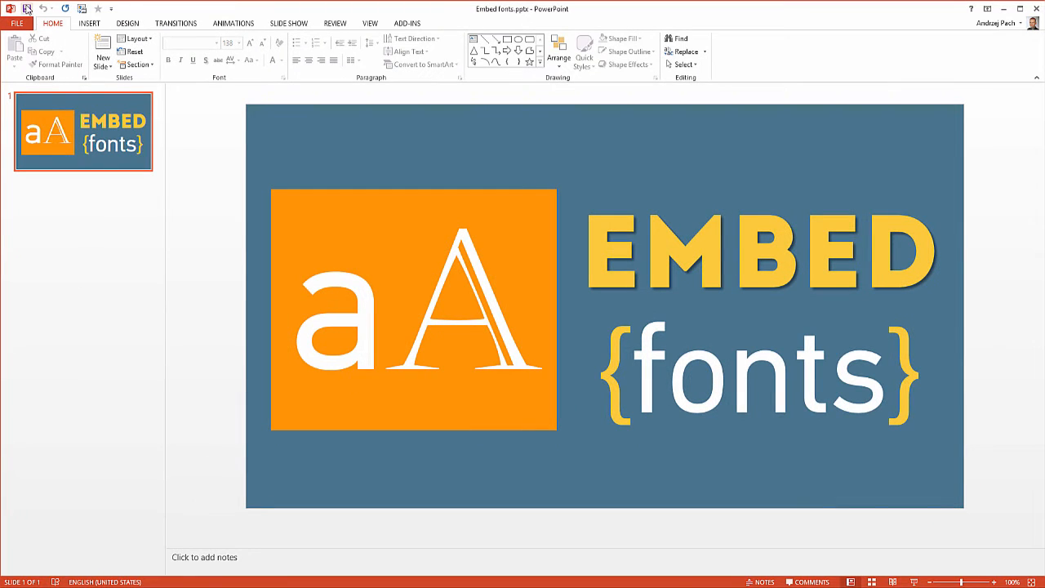
{"action": "left_click", "coordinate": [30, 10]}
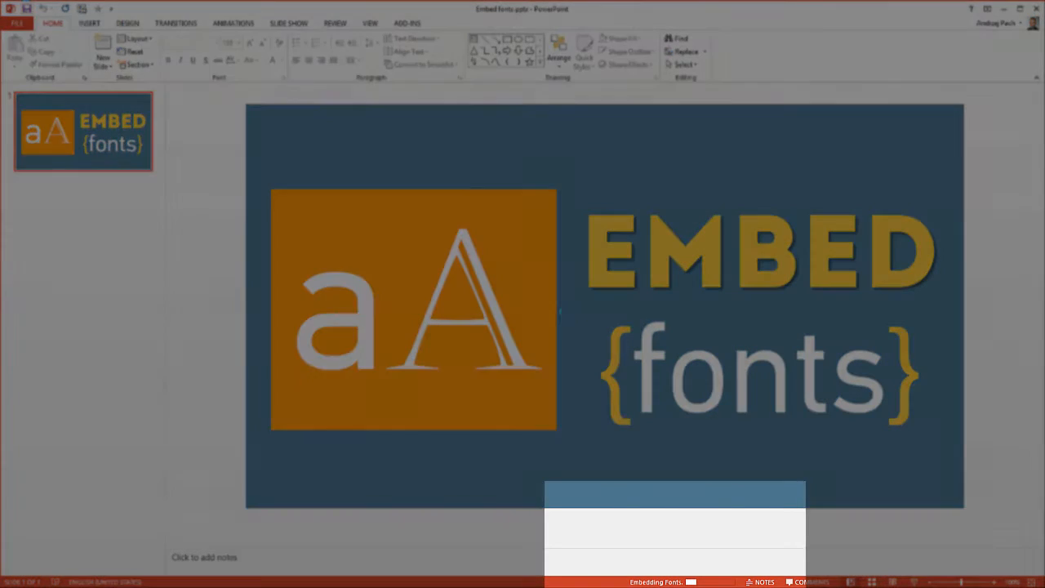